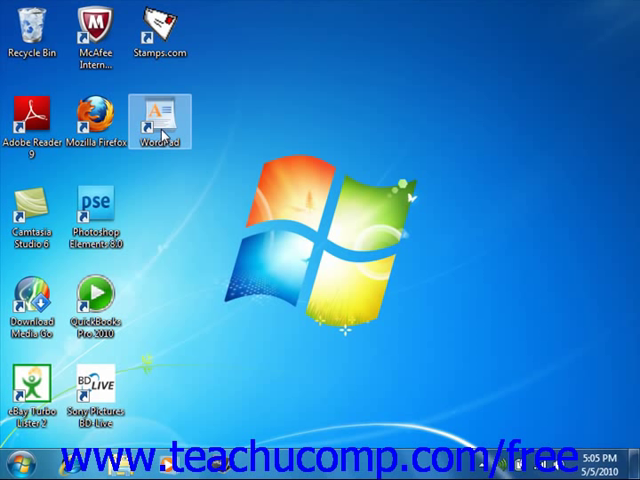
pyautogui.moveTo(164, 136)
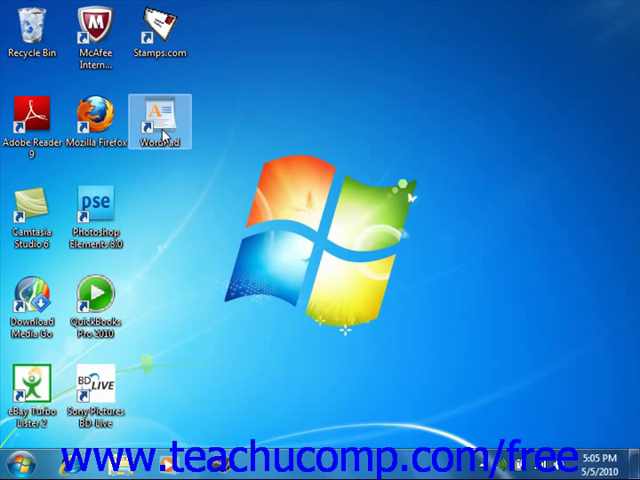
pyautogui.moveTo(164, 136)
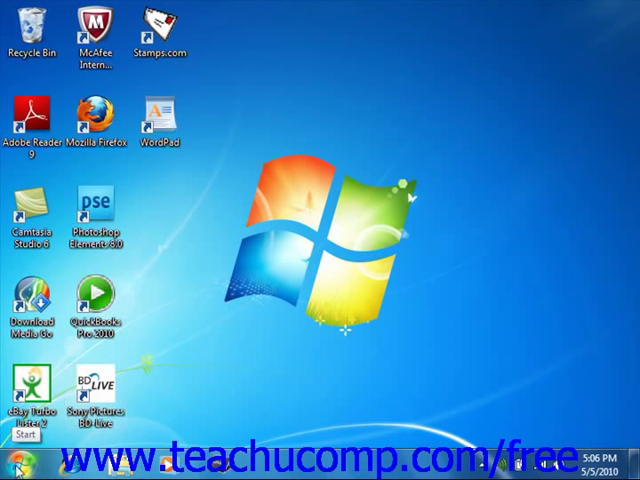
# Step: Show the Start menu's All Programs list and scroll toward the Accessories folder
pyautogui.click(22, 462)
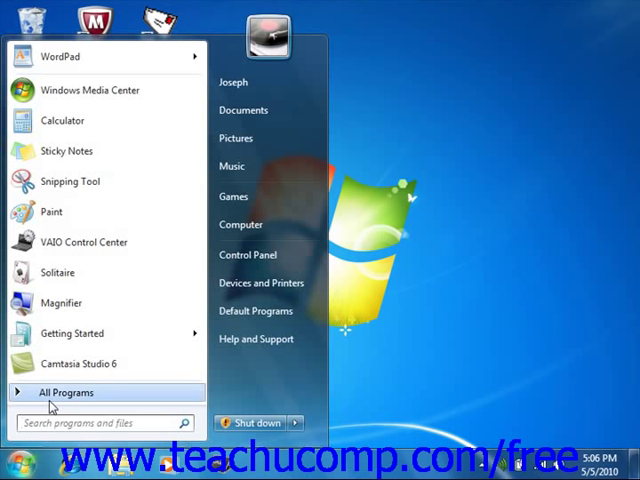
pyautogui.click(64, 392)
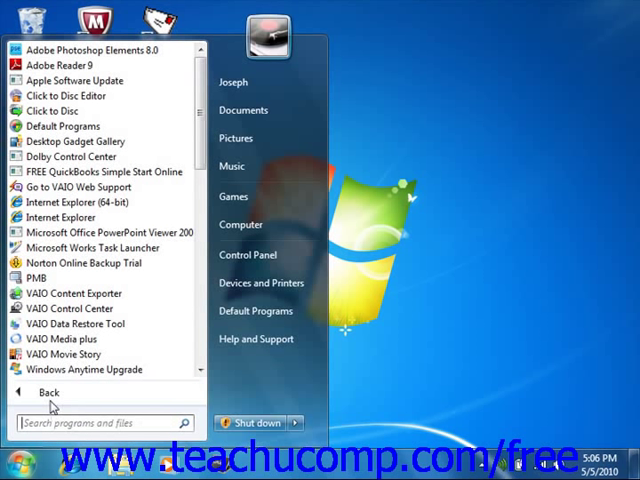
pyautogui.scroll(-3)
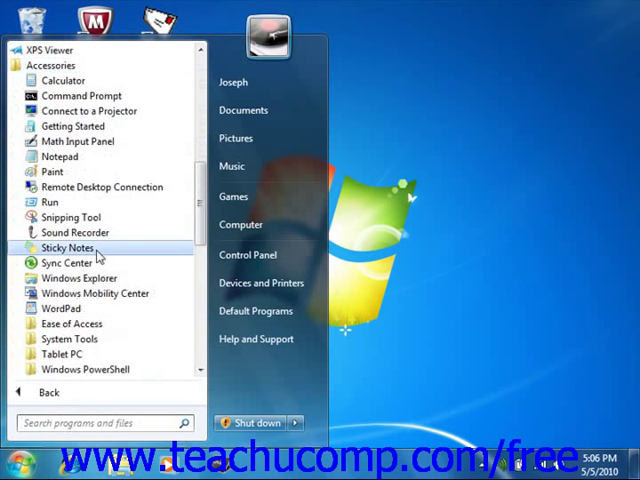
pyautogui.moveTo(60, 308)
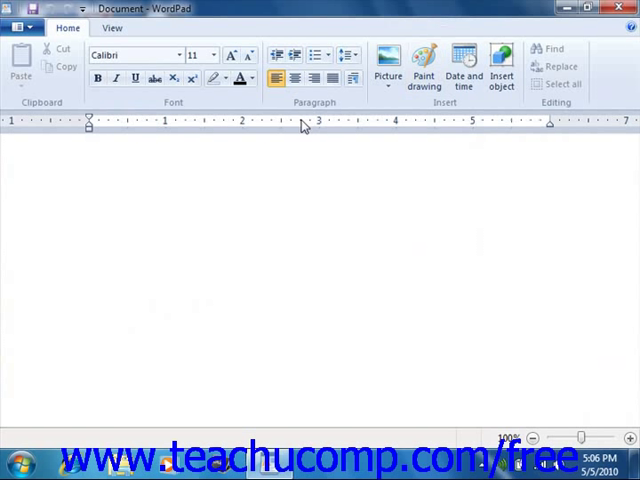
pyautogui.moveTo(92, 178)
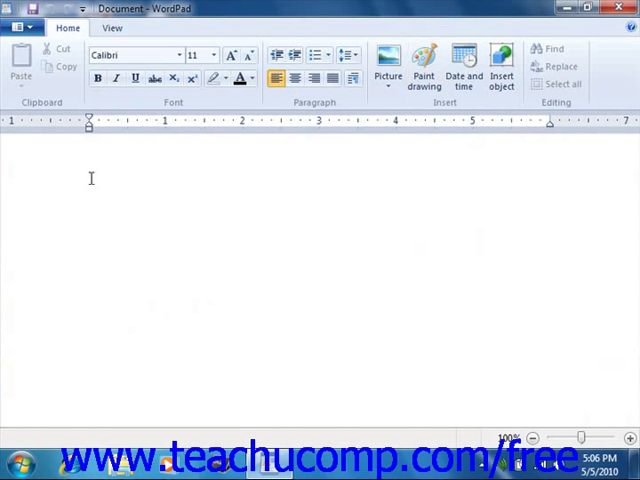
# Step: Enter 'This is the first sentence that I have typed.' into the blank document
pyautogui.write('This is the first senten')
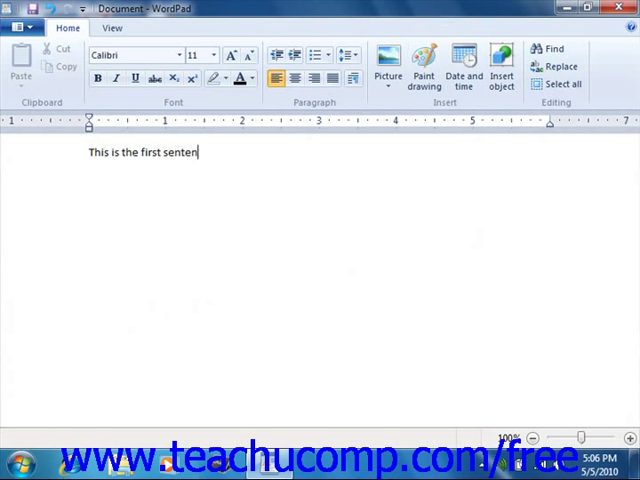
pyautogui.write('ce that I h')
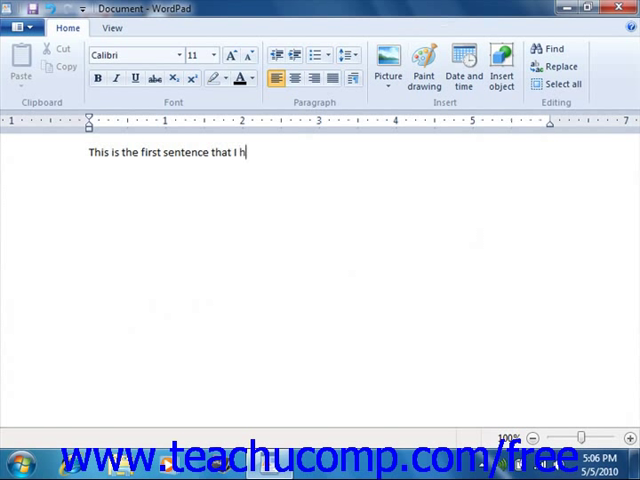
pyautogui.write('ave typed.')
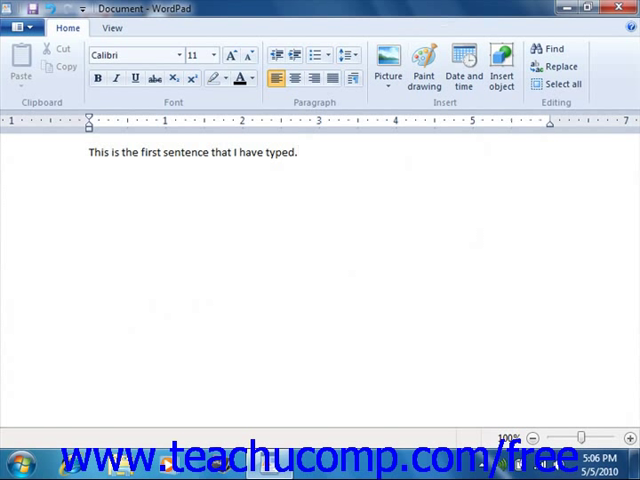
pyautogui.moveTo(10, 160)
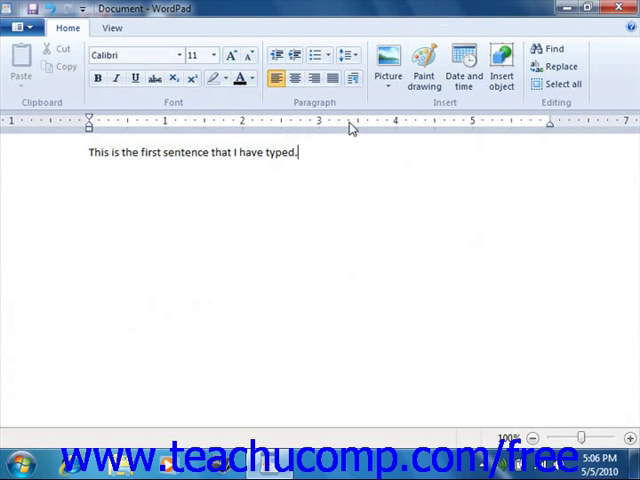
pyautogui.moveTo(110, 128)
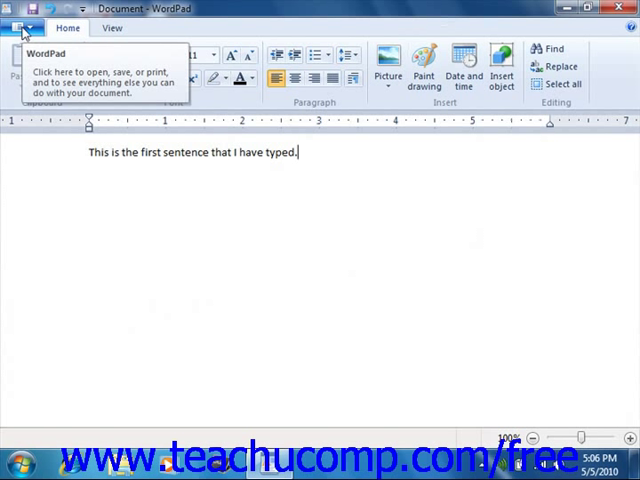
pyautogui.click(22, 28)
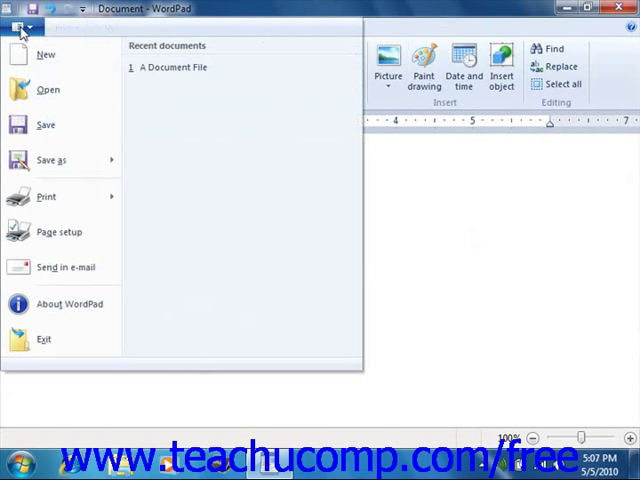
pyautogui.moveTo(44, 54)
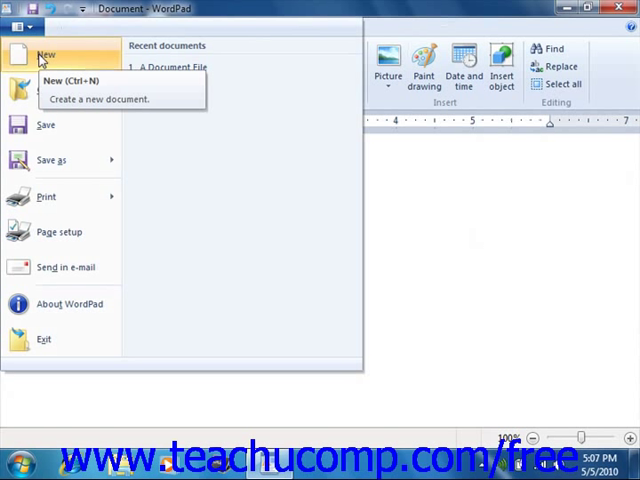
pyautogui.click(44, 54)
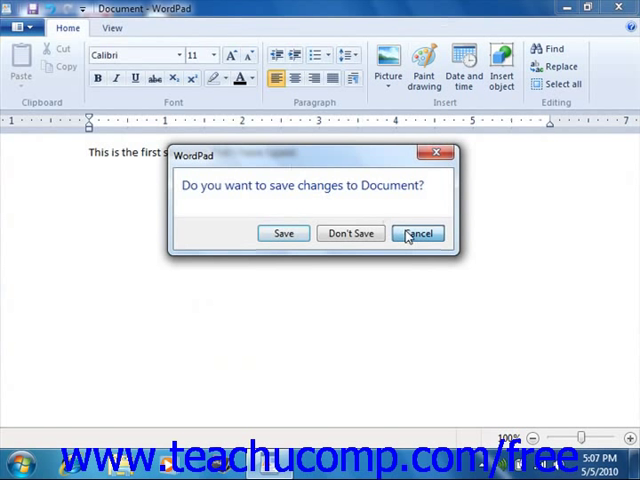
pyautogui.click(418, 232)
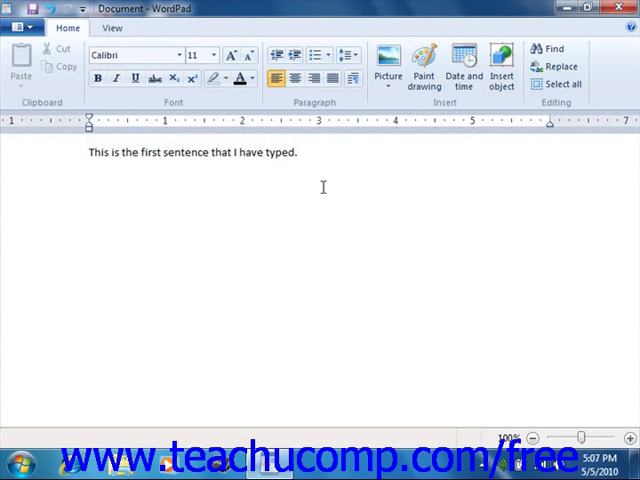
pyautogui.moveTo(302, 156)
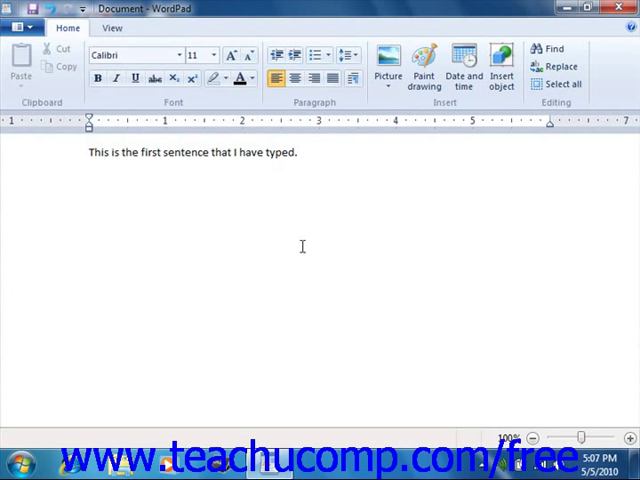
pyautogui.moveTo(312, 256)
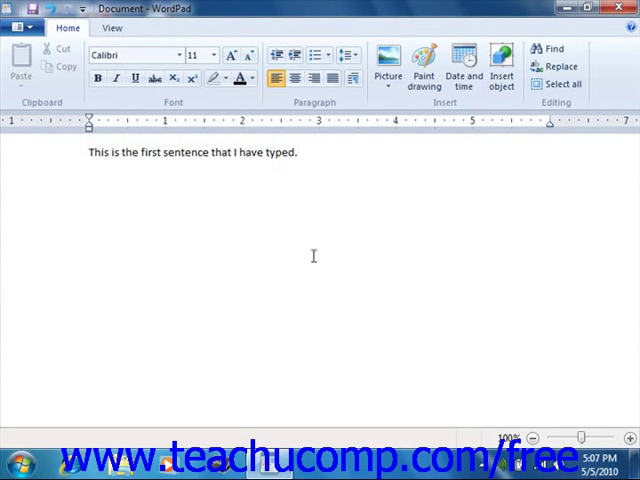
# Step: Append 'The text will appear here.' on the same line after the first sentence
pyautogui.write('The text')
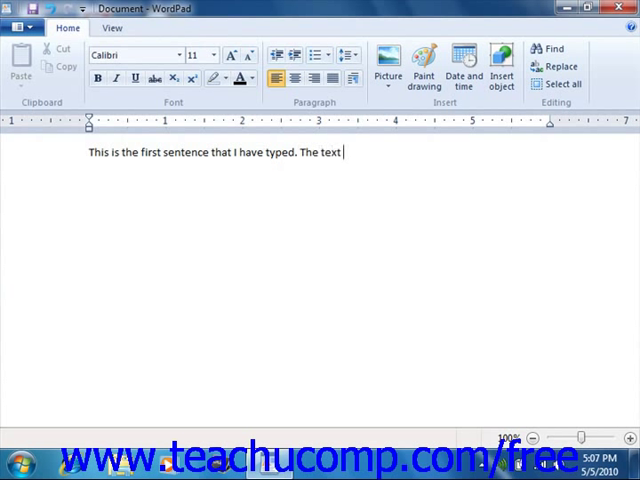
pyautogui.write('will appe')
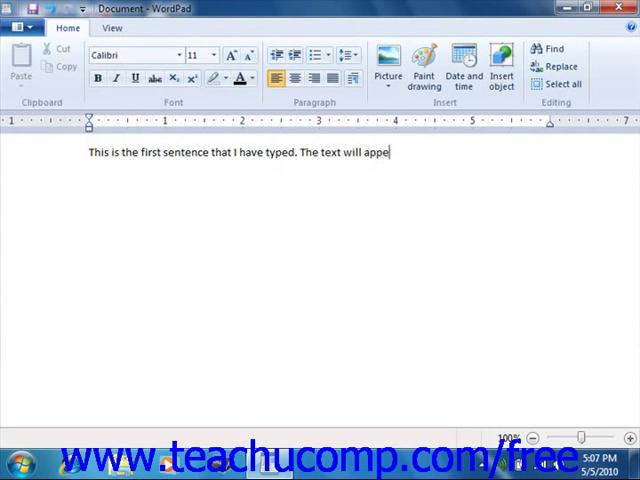
pyautogui.write('ar here.')
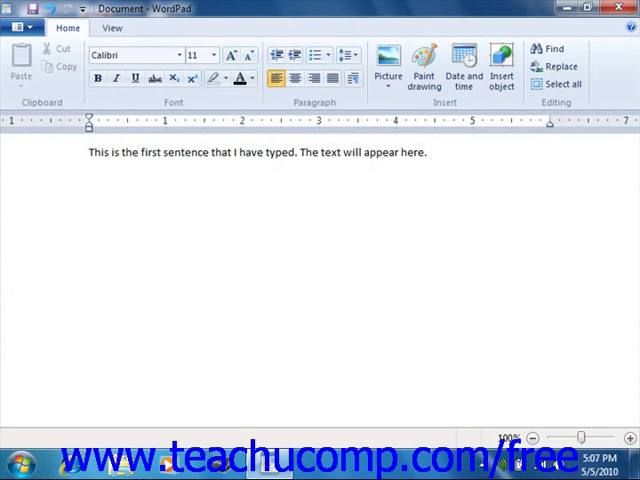
pyautogui.click(428, 152)
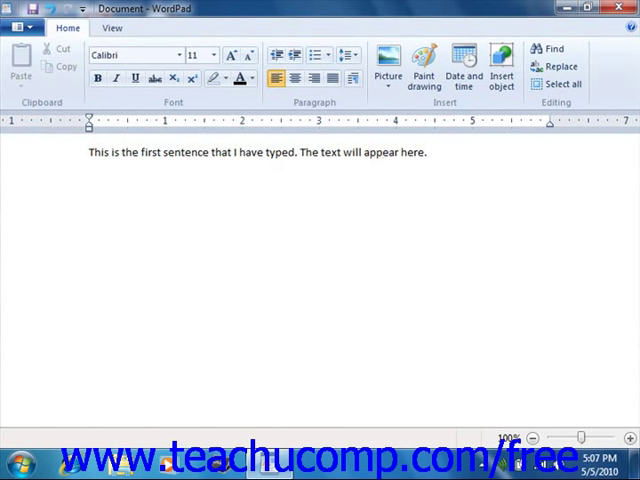
# Step: Start a new line, enter '##' there, then remove the stray characters with Backspace
pyautogui.press('enter')
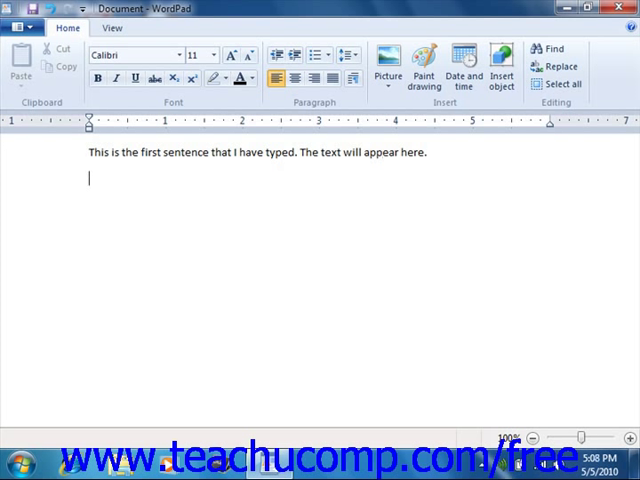
pyautogui.write('##')
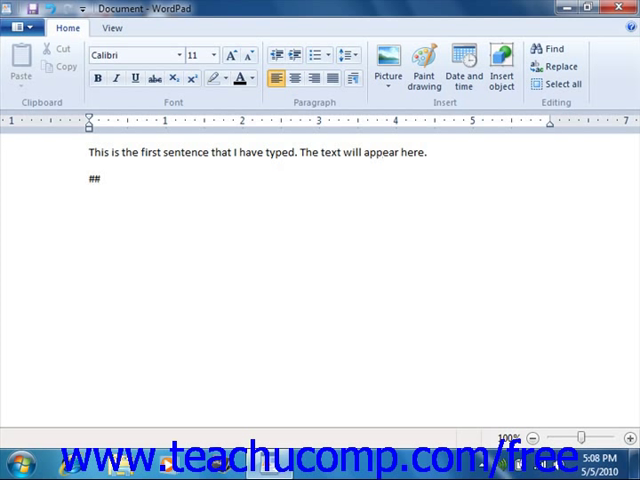
pyautogui.press('Backspace')
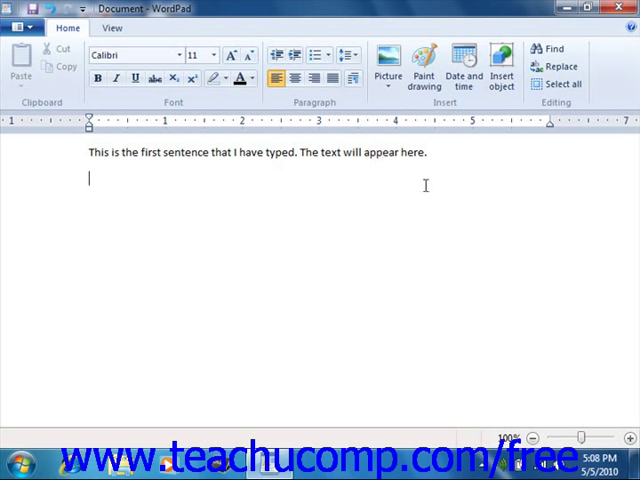
# Step: Select 'The text will appear here.' and delete it, leaving only the first sentence
pyautogui.moveTo(300, 152); pyautogui.dragTo(428, 152)
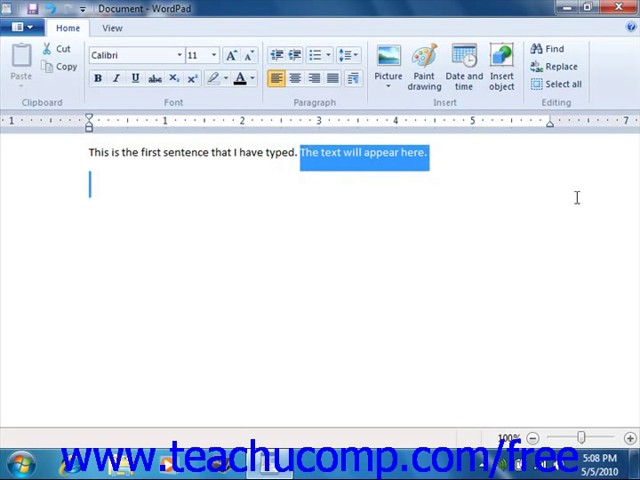
pyautogui.moveTo(440, 272)
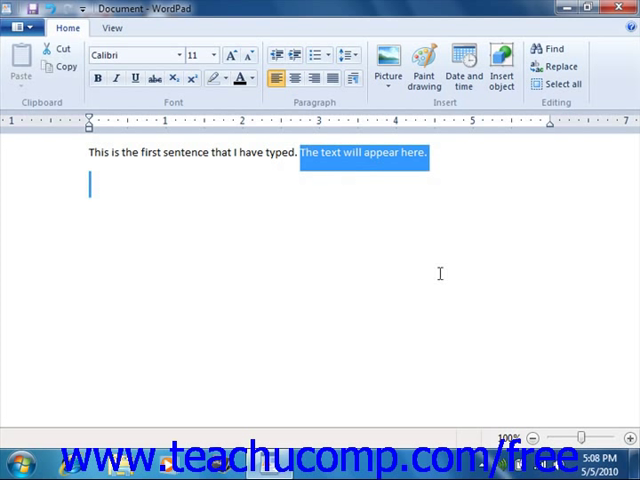
pyautogui.press('Delete')
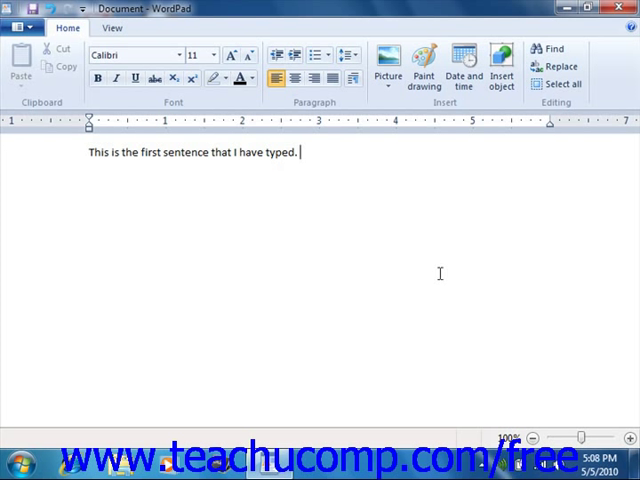